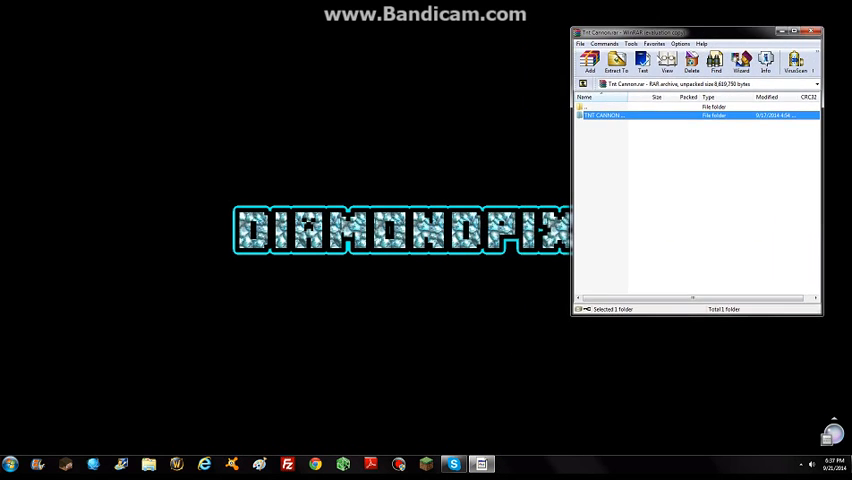
- Search %appdata% from the Start menu to reach the roaming application data
{"action": "left_click_drag", "start_coordinate": [696, 32], "coordinate": [700, 48]}
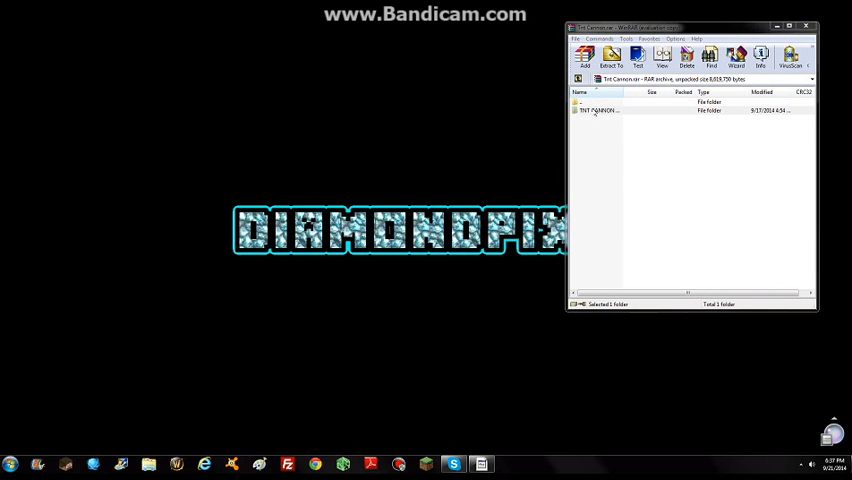
{"action": "mouse_move", "coordinate": [556, 108]}
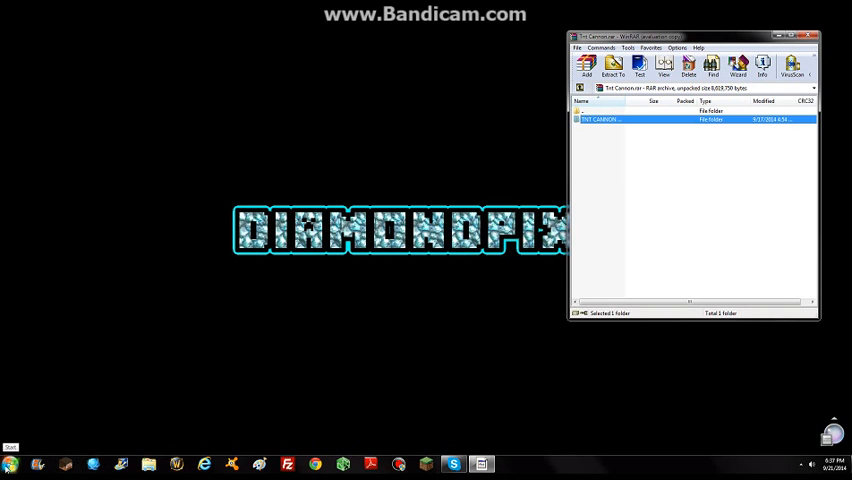
{"action": "left_click", "coordinate": [8, 464]}
{"action": "type", "text": "%"}
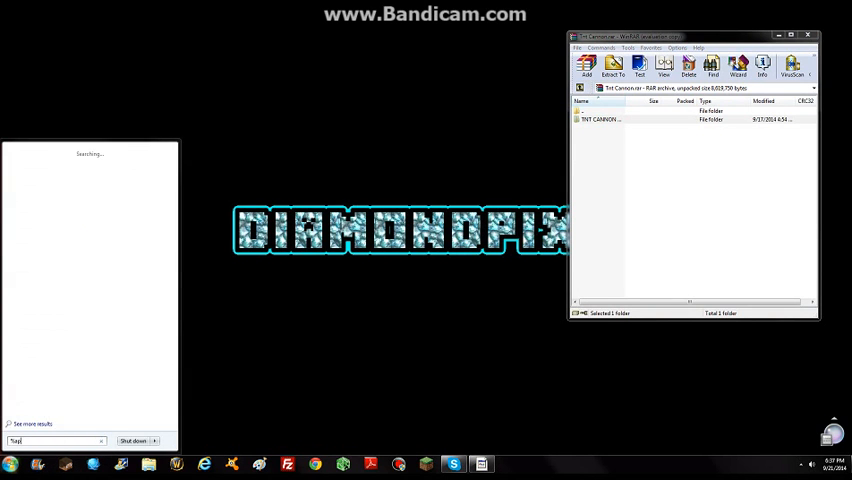
{"action": "type", "text": "appdata%"}
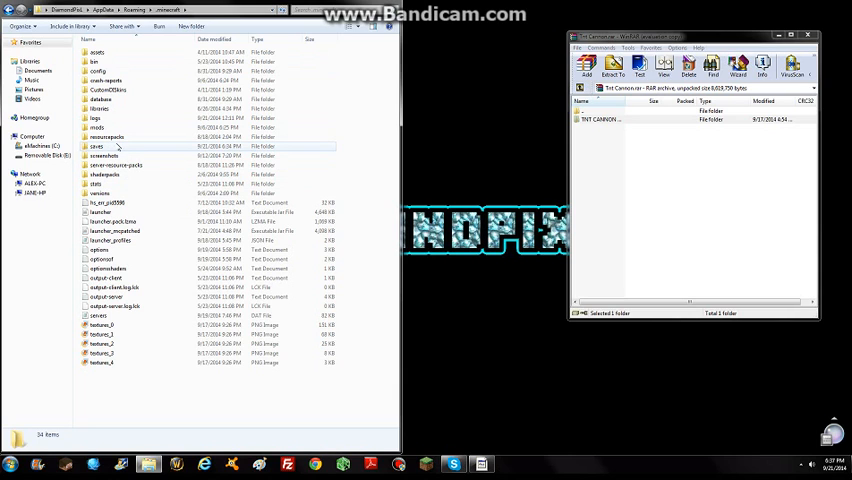
{"action": "mouse_move", "coordinate": [104, 156]}
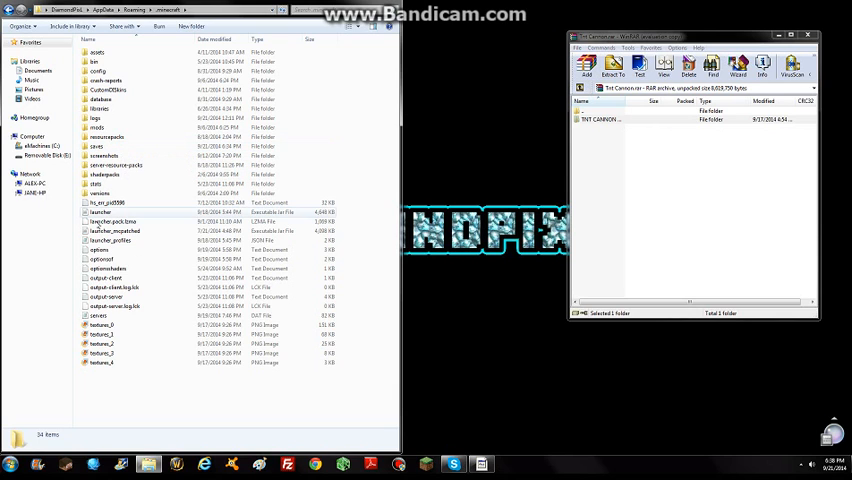
- Enter the saves folder inside .minecraft to list the existing worlds
{"action": "left_click", "coordinate": [96, 146]}
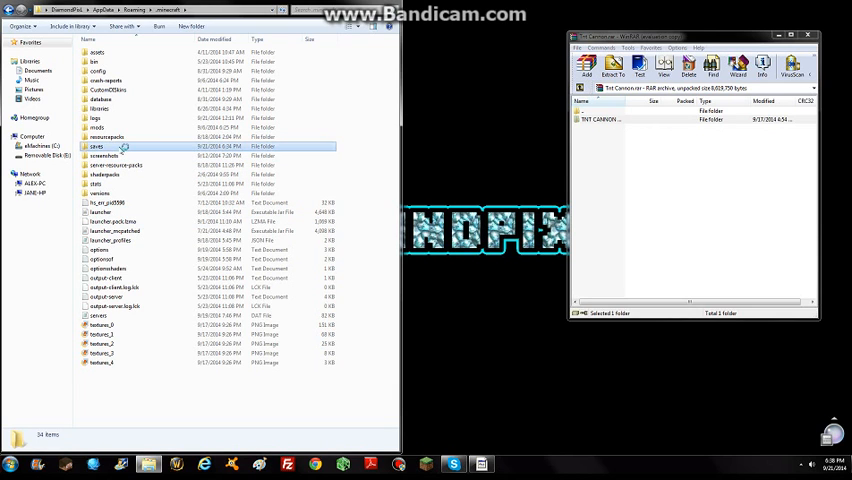
{"action": "double_click", "coordinate": [96, 146]}
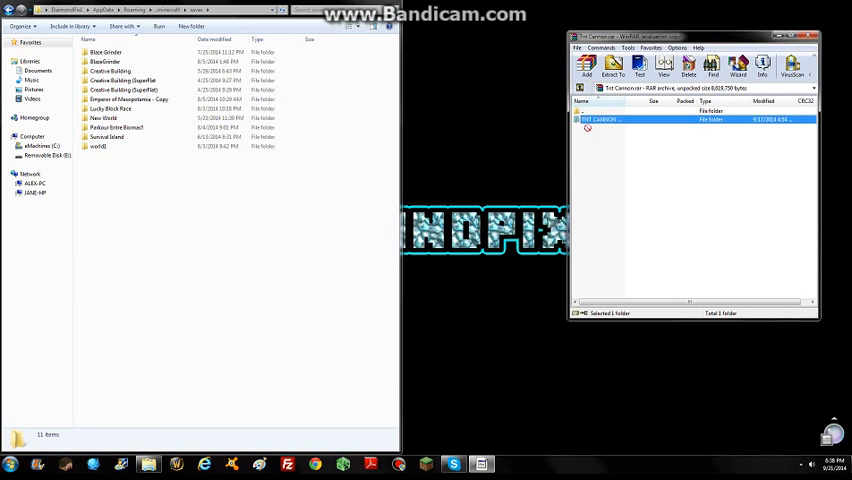
{"action": "mouse_move", "coordinate": [144, 204]}
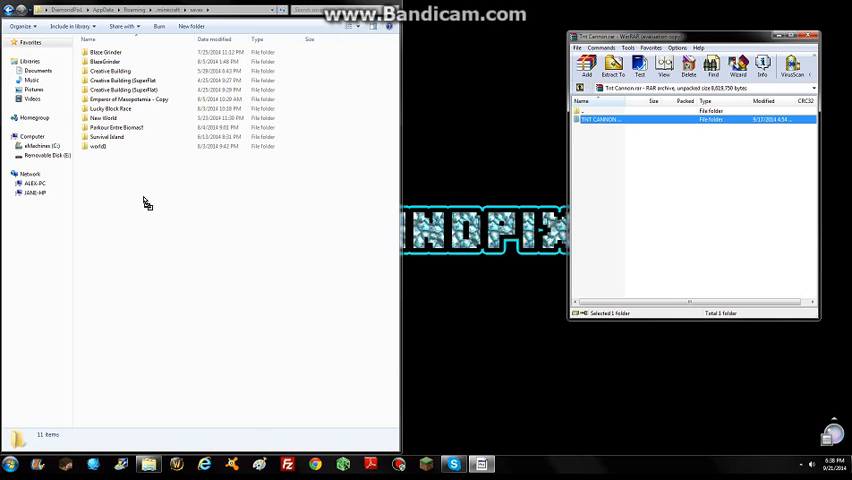
{"action": "mouse_move", "coordinate": [136, 196]}
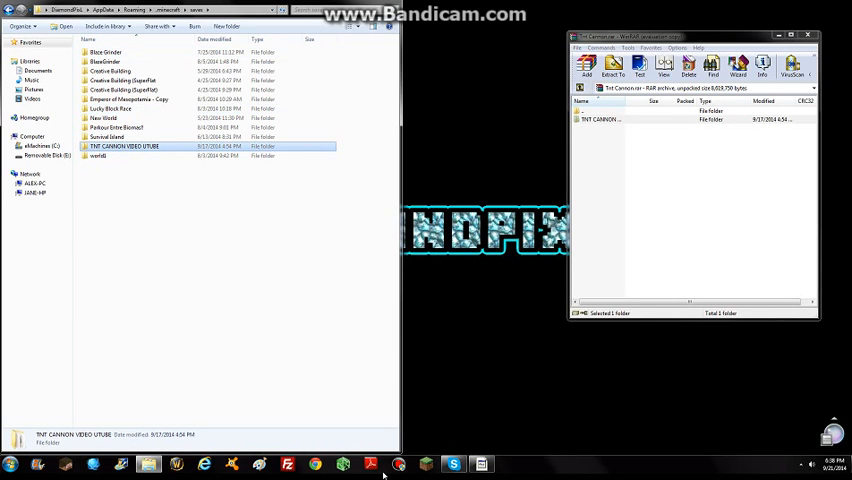
{"action": "mouse_move", "coordinate": [314, 60]}
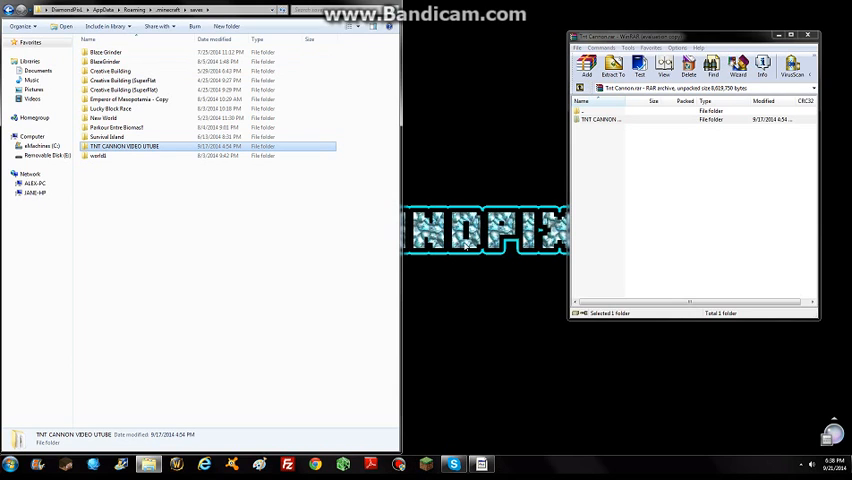
{"action": "mouse_move", "coordinate": [436, 188]}
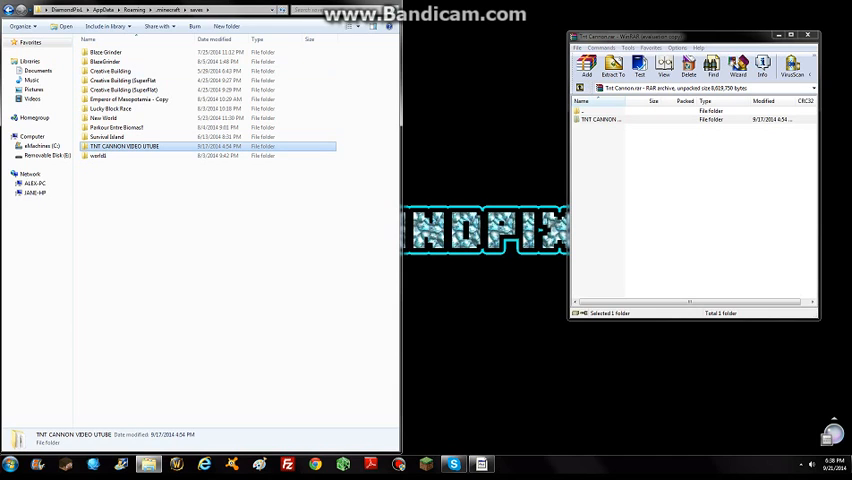
{"action": "mouse_move", "coordinate": [468, 126]}
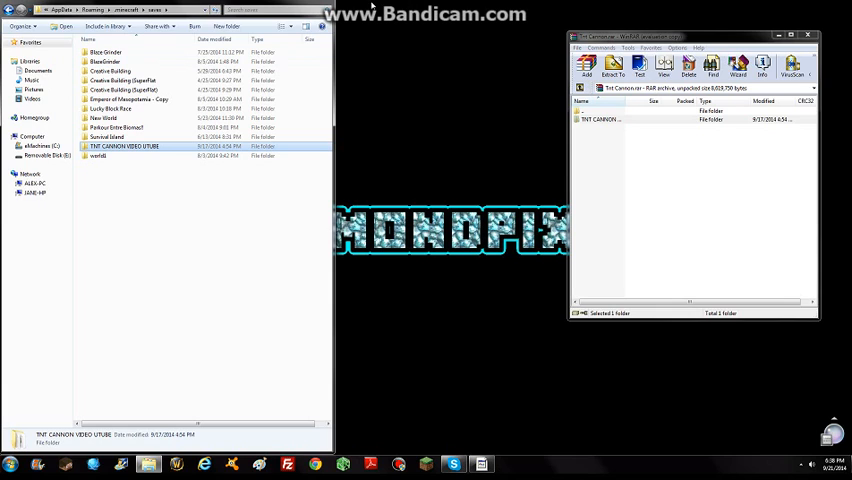
{"action": "mouse_move", "coordinate": [446, 48]}
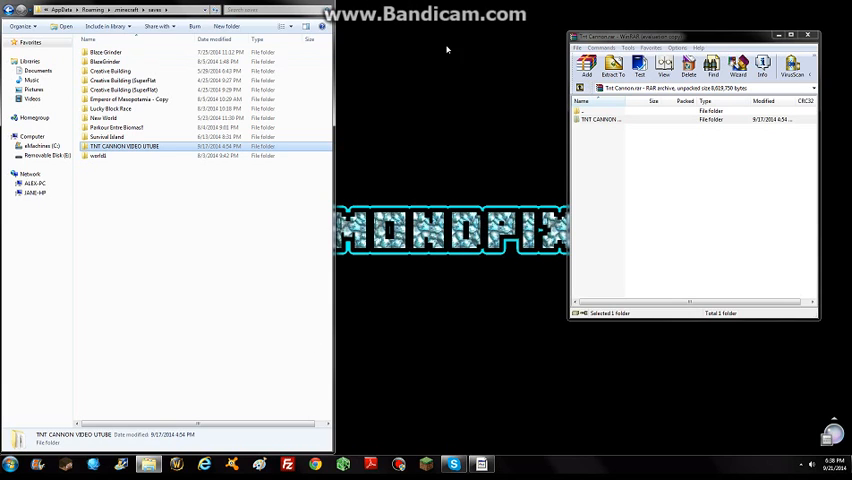
{"action": "mouse_move", "coordinate": [462, 464]}
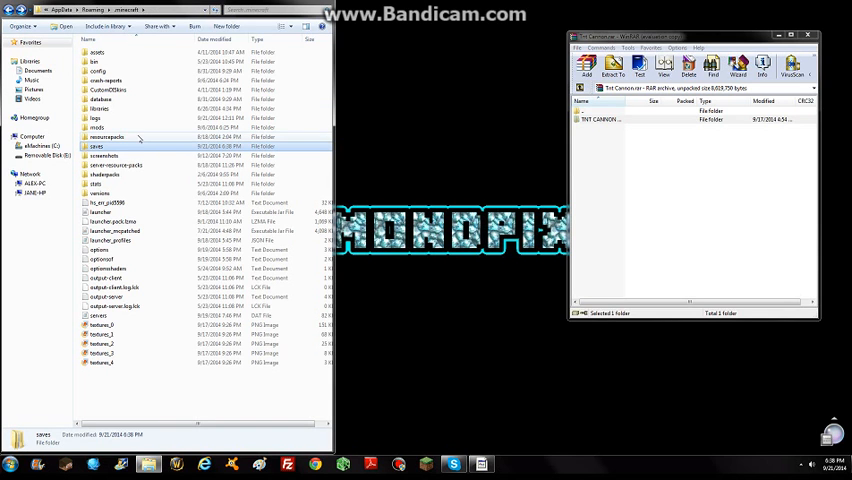
- Return to the .minecraft folder after the TNT Cannon map lands in saves
{"action": "left_click", "coordinate": [108, 136]}
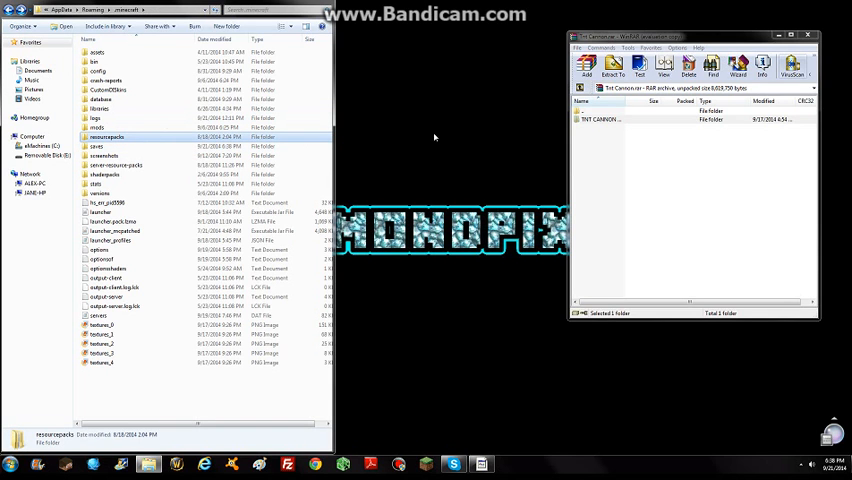